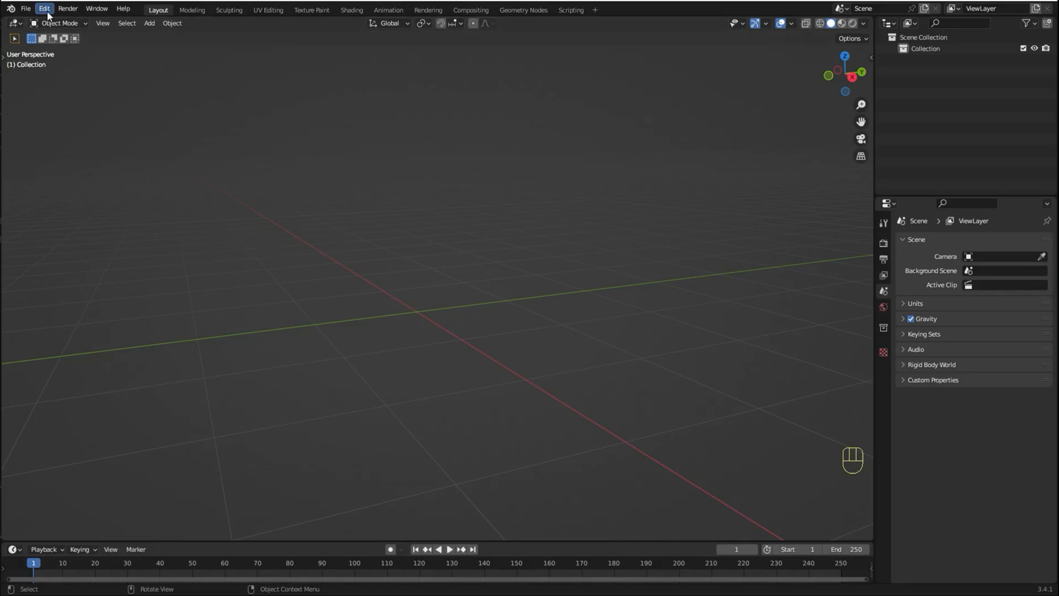
- Enable the 'Add Mesh: A.N.T.Landscape' add-on in Preferences by searching 'lands'
click(44, 9)
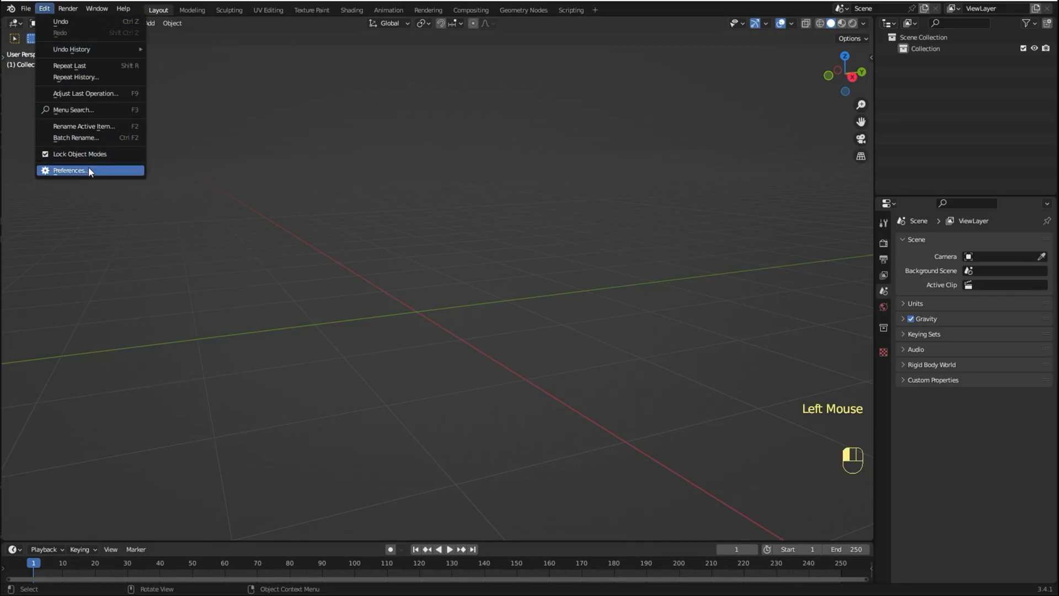
click(68, 170)
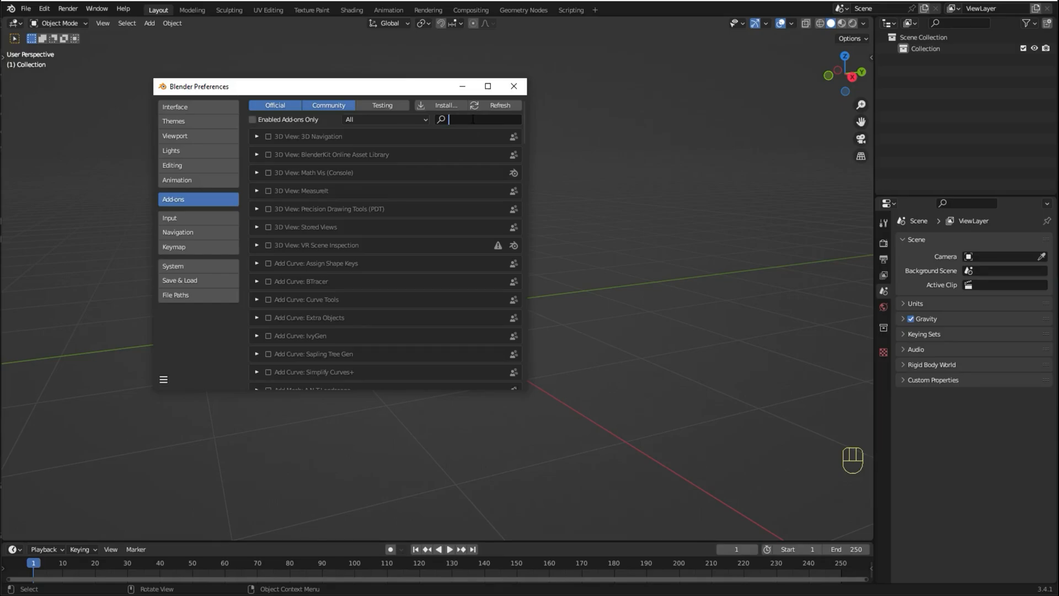
text(land)
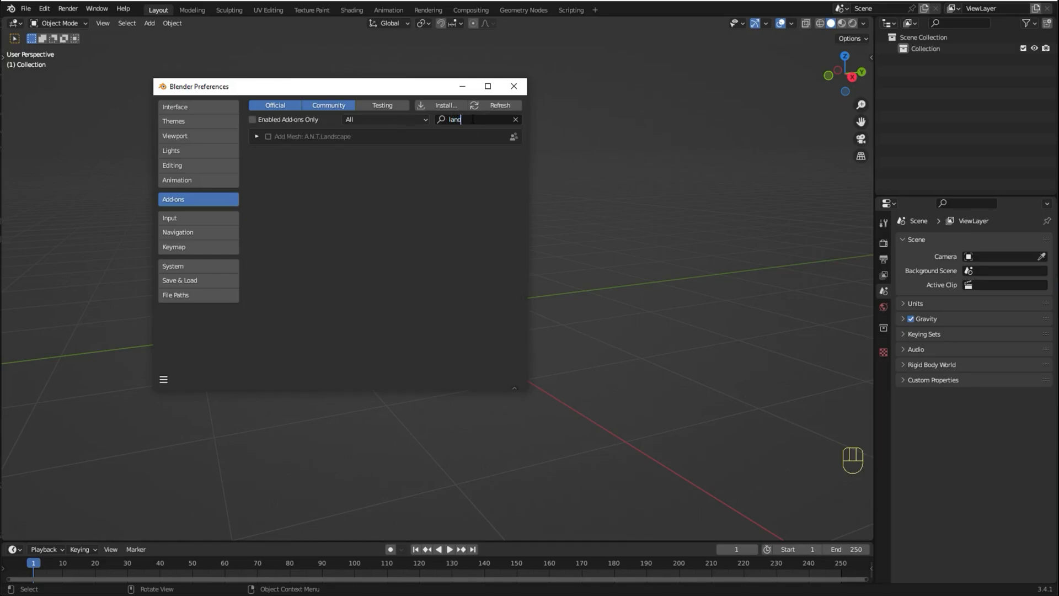
text(s)
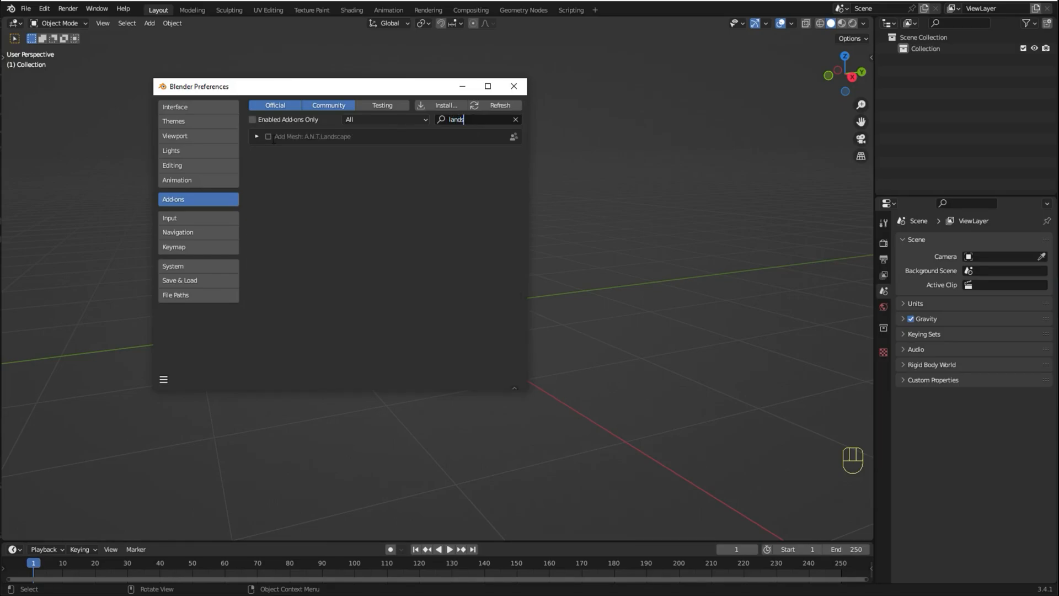
click(267, 136)
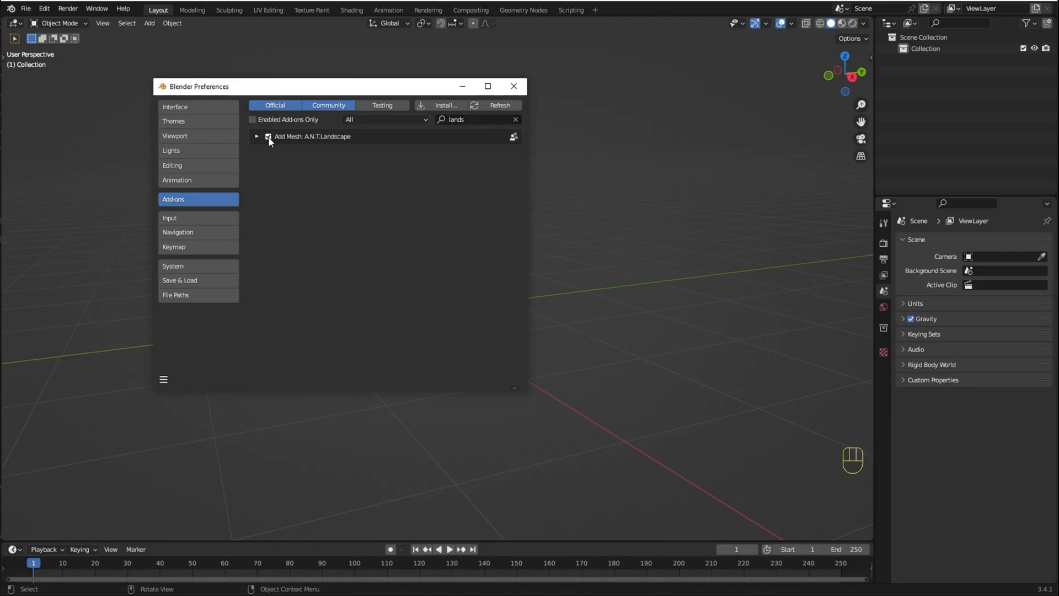
click(515, 86)
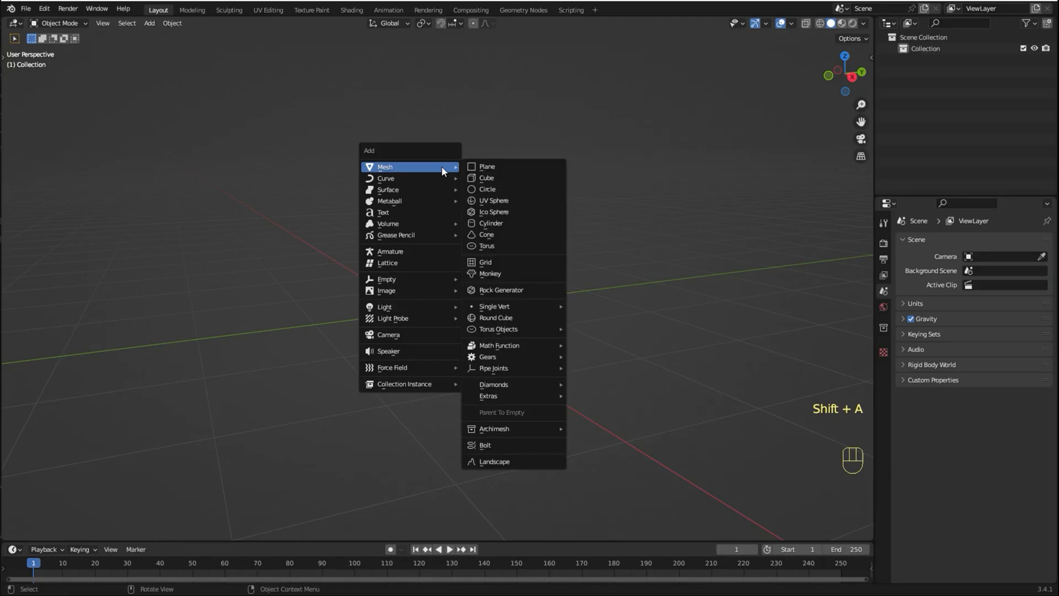
mouse_move(491, 464)
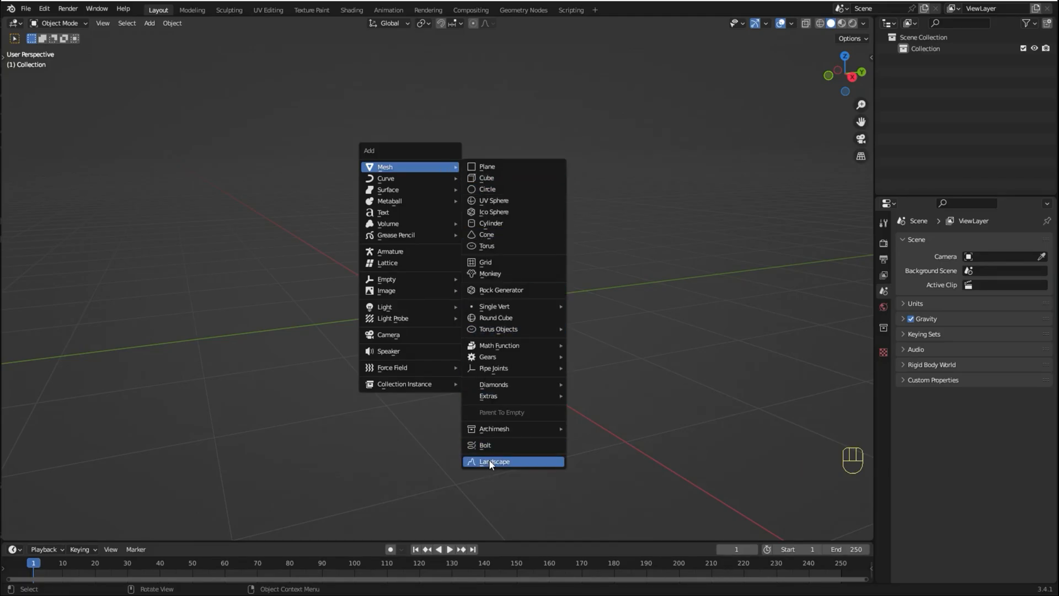
- Add a Landscape mesh to the scene from the Add > Mesh menu
click(494, 461)
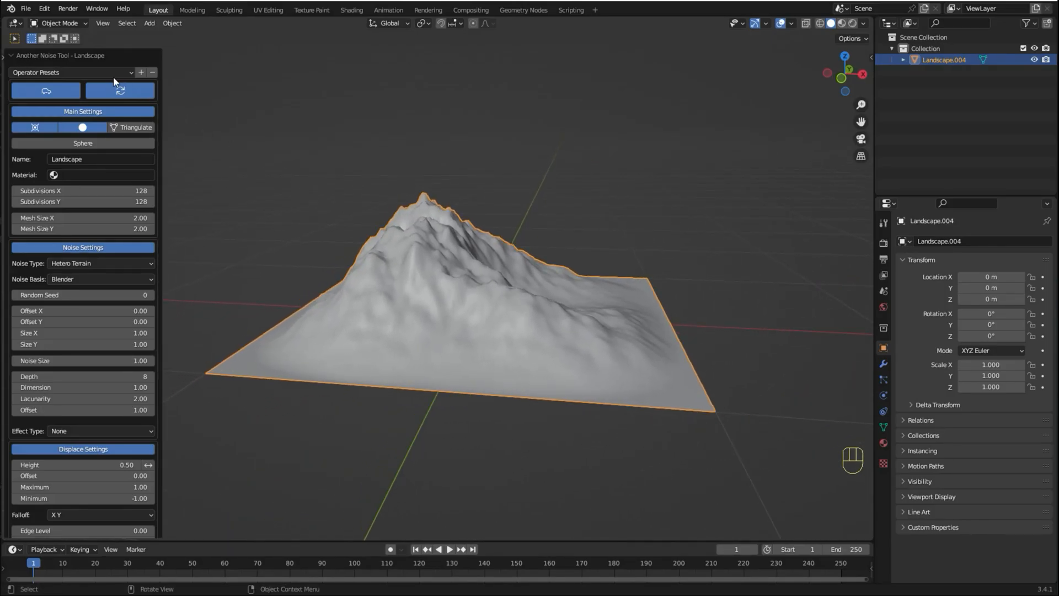
- Cycle through Operator Presets on the landscape, applying 'lakes 1' among others
click(72, 73)
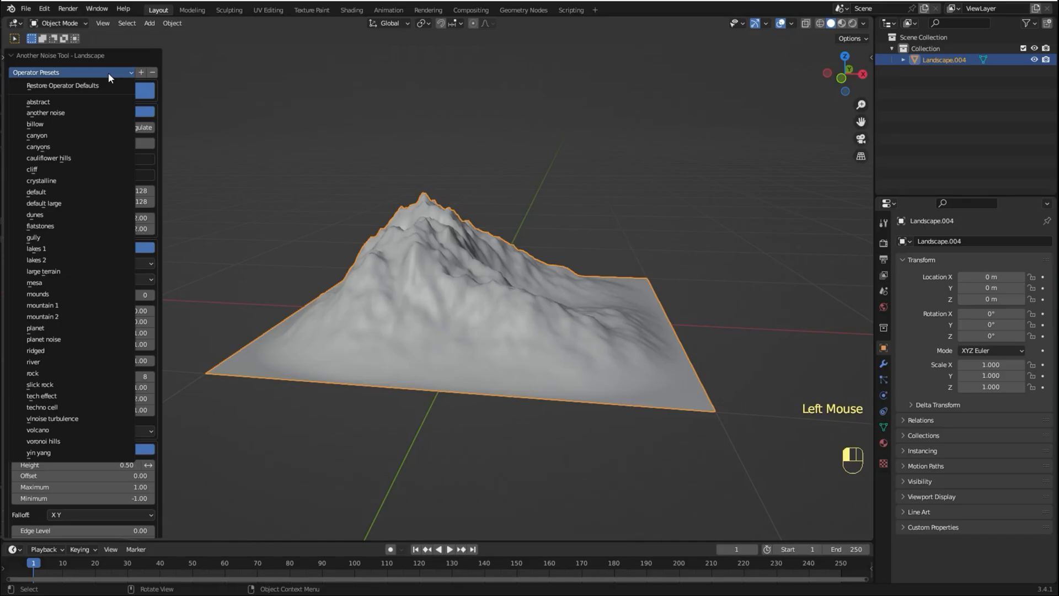
mouse_move(62, 142)
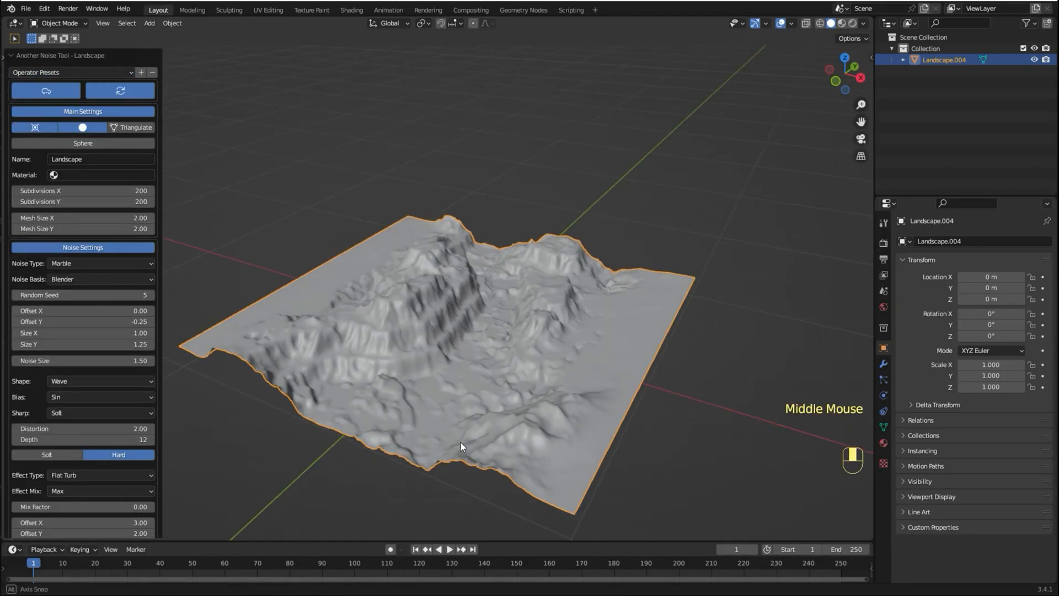
click(64, 73)
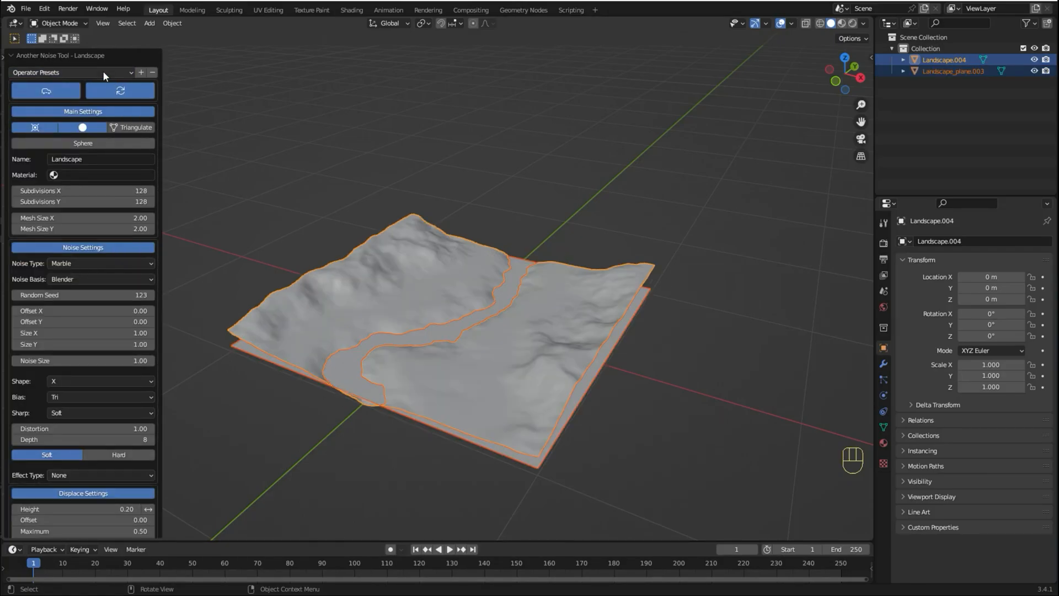
click(66, 72)
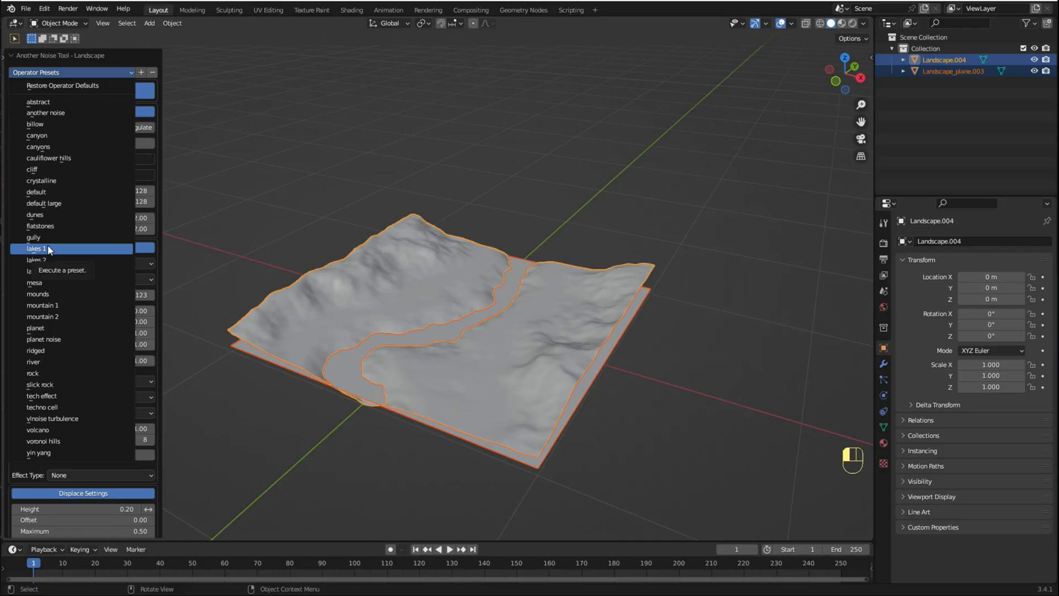
click(33, 248)
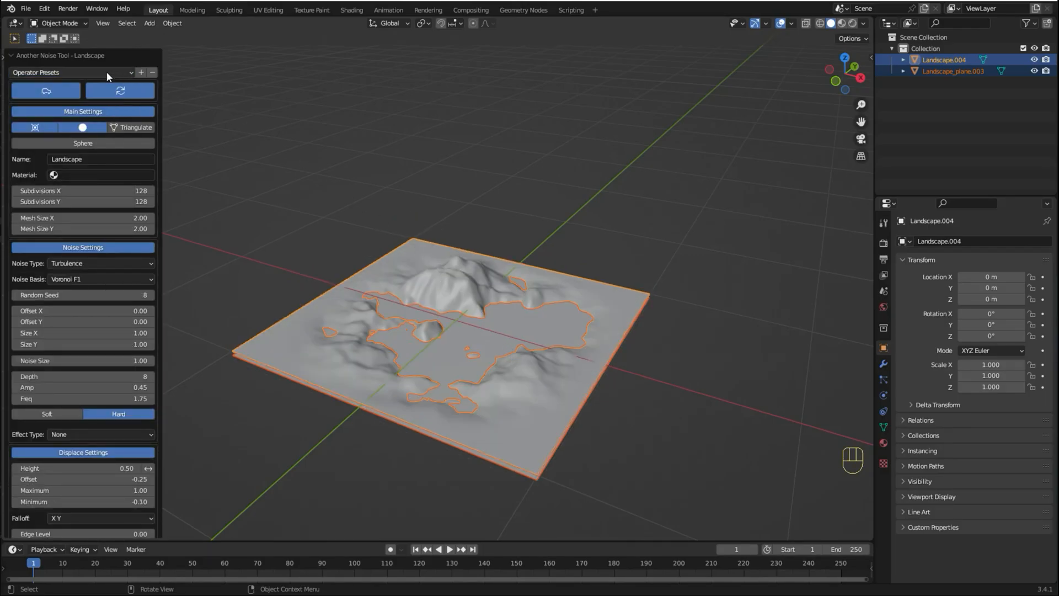
click(67, 73)
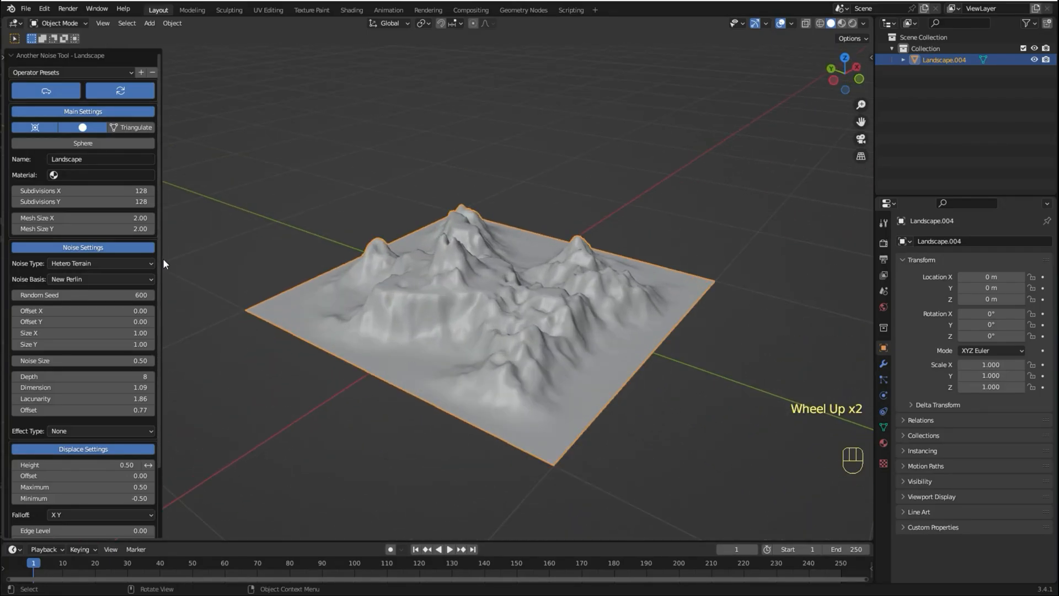
- Set Random Seed 200, Subdivisions 256 and adjust Mesh Size in the operator panel
click(82, 294)
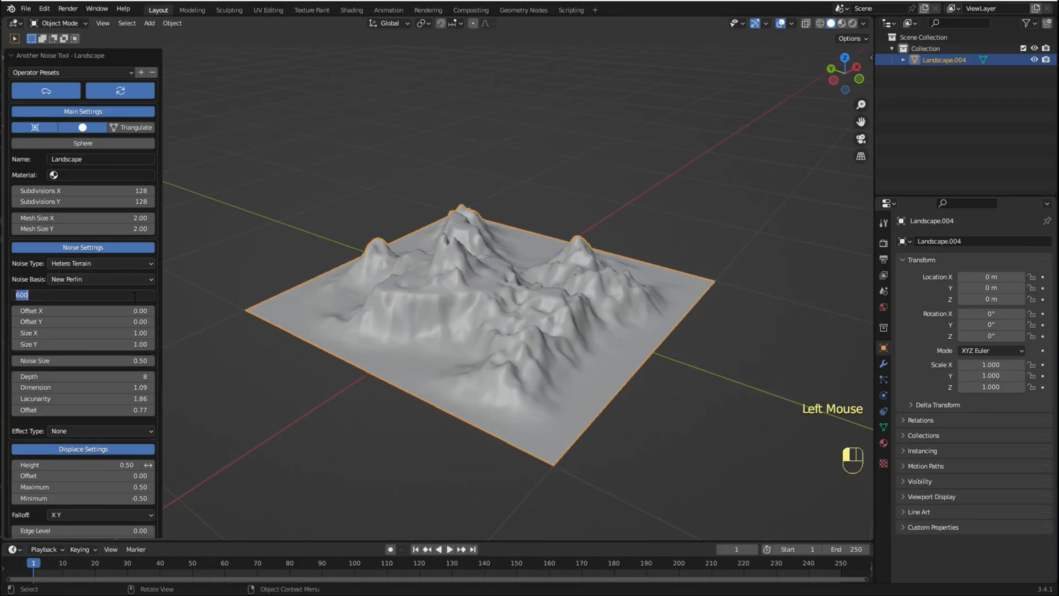
text(200)
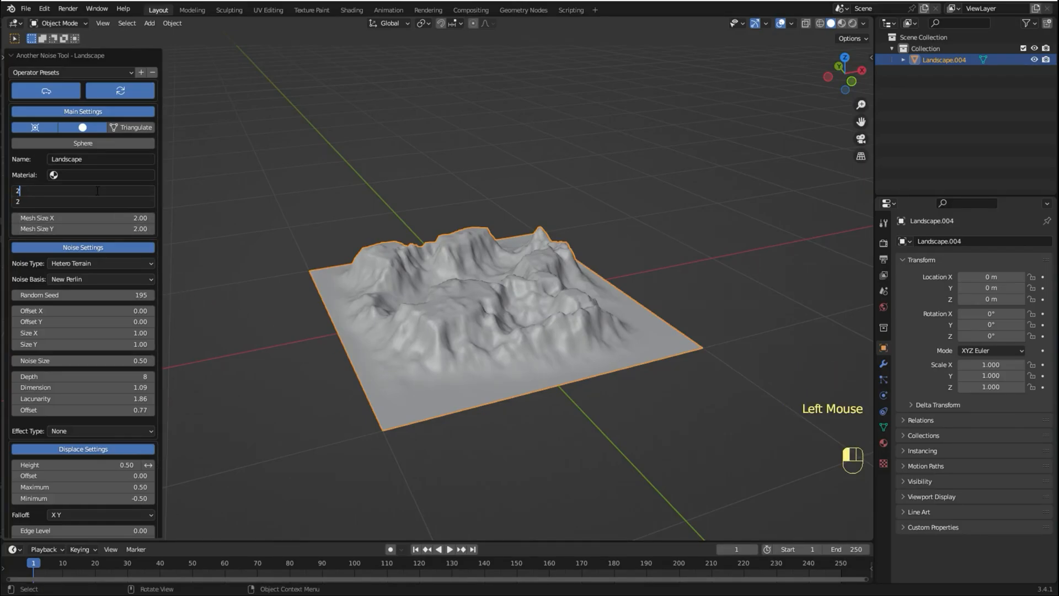
text(256)
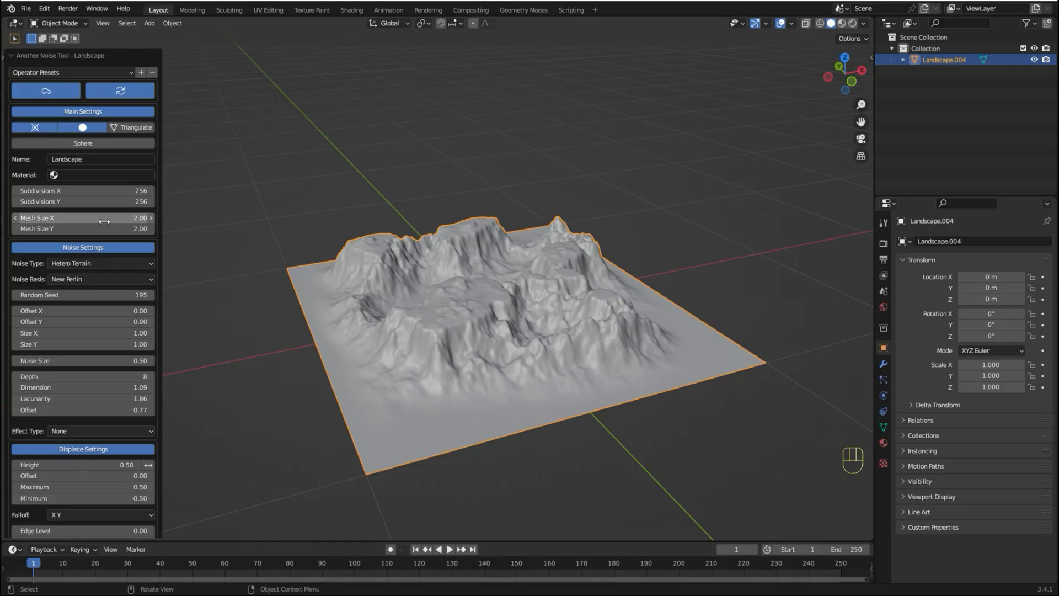
click(82, 218)
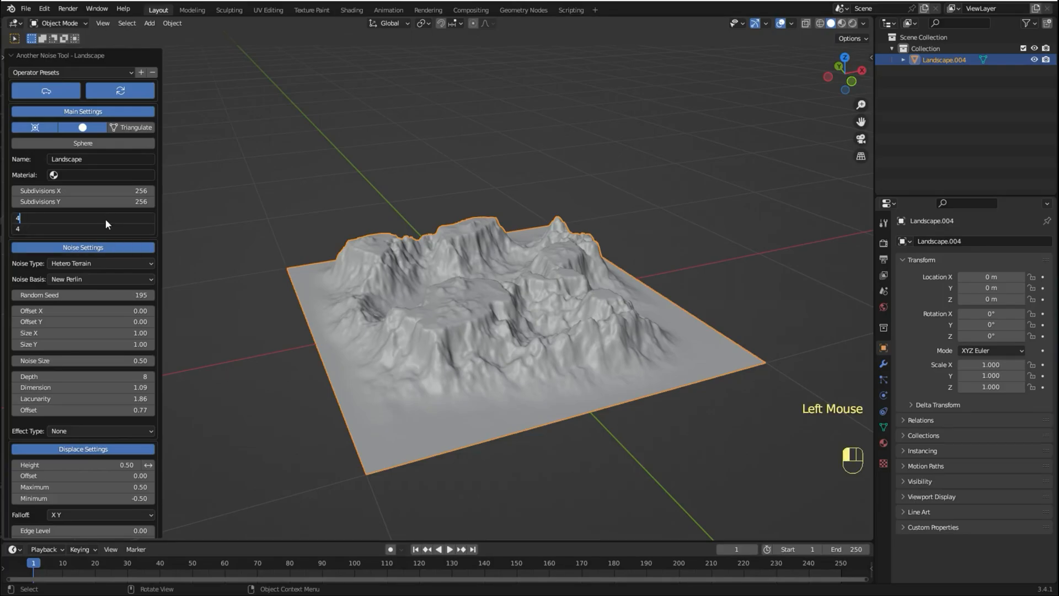
scroll(down, 3)
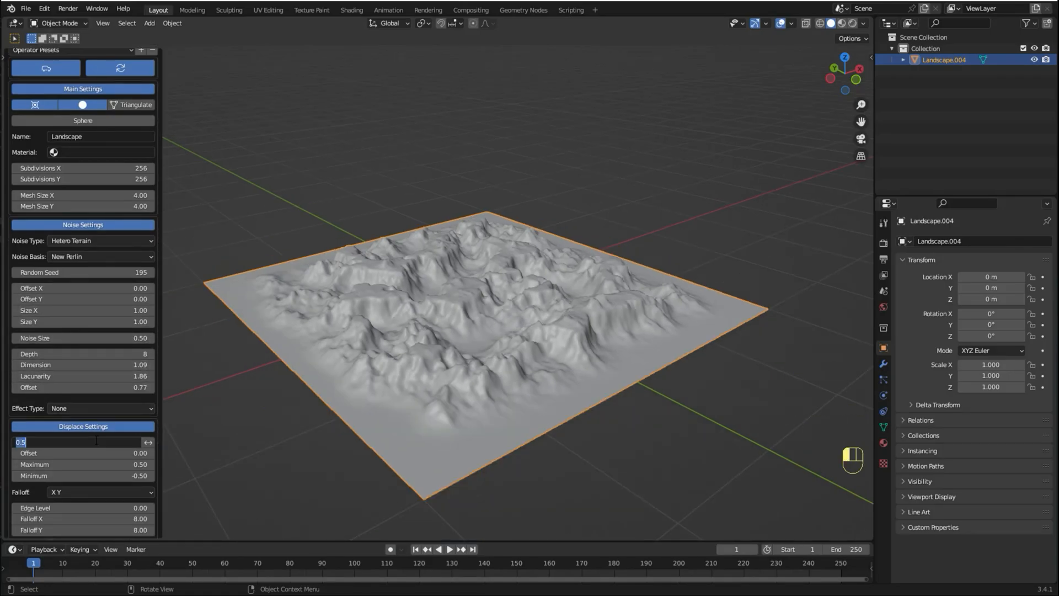
text(1.00)
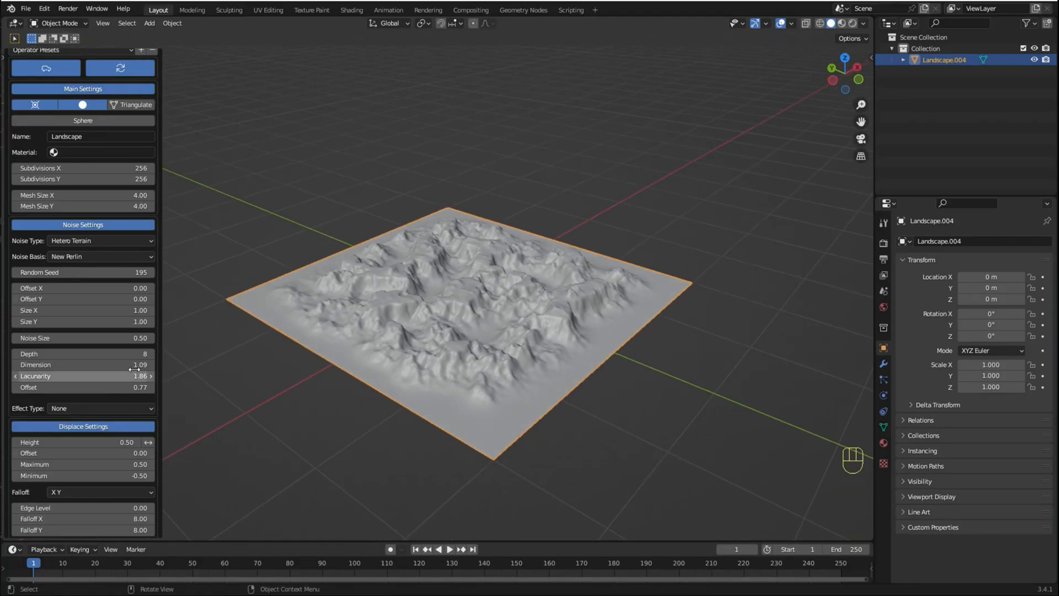
scroll(down, 3)
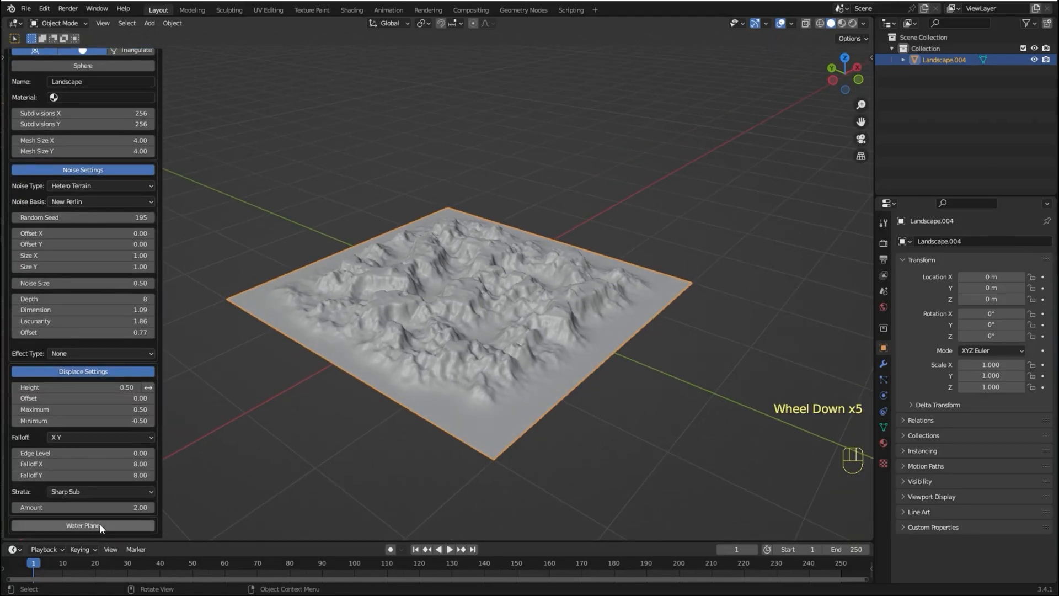
click(81, 525)
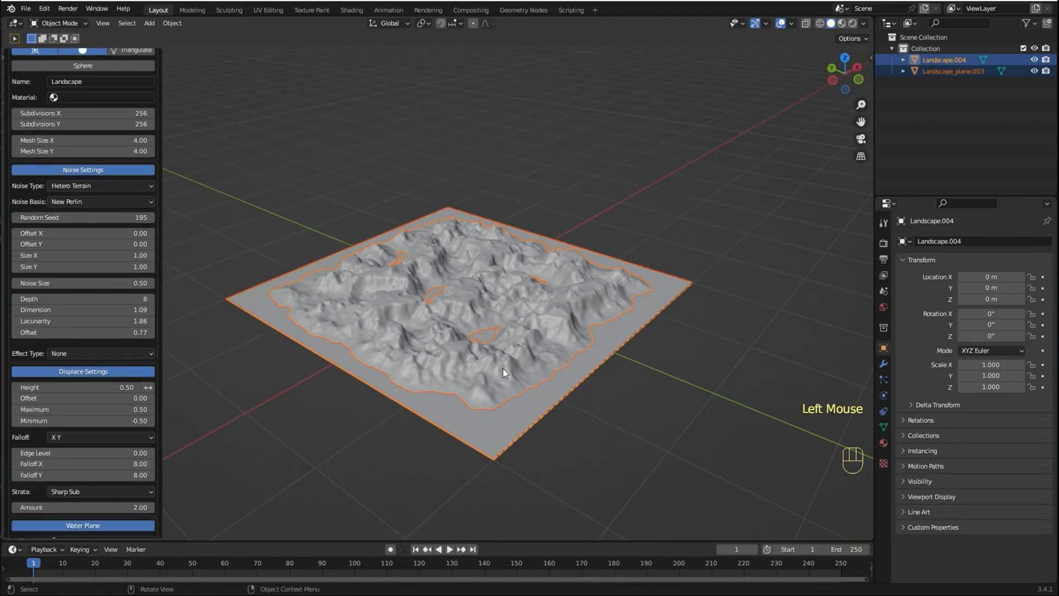
scroll(down, 3)
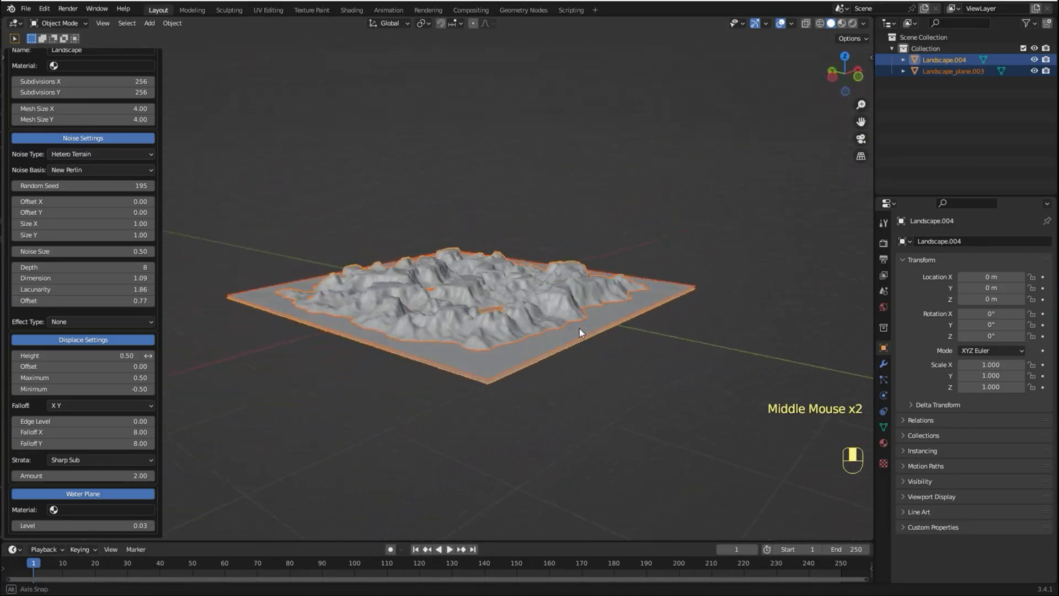
scroll(down, 3)
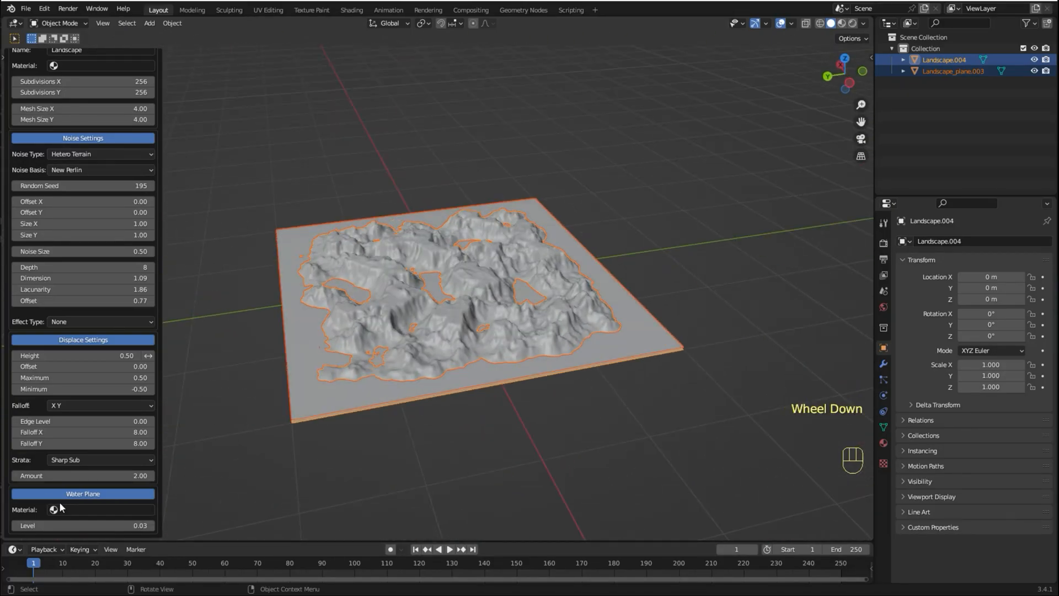
mouse_move(73, 514)
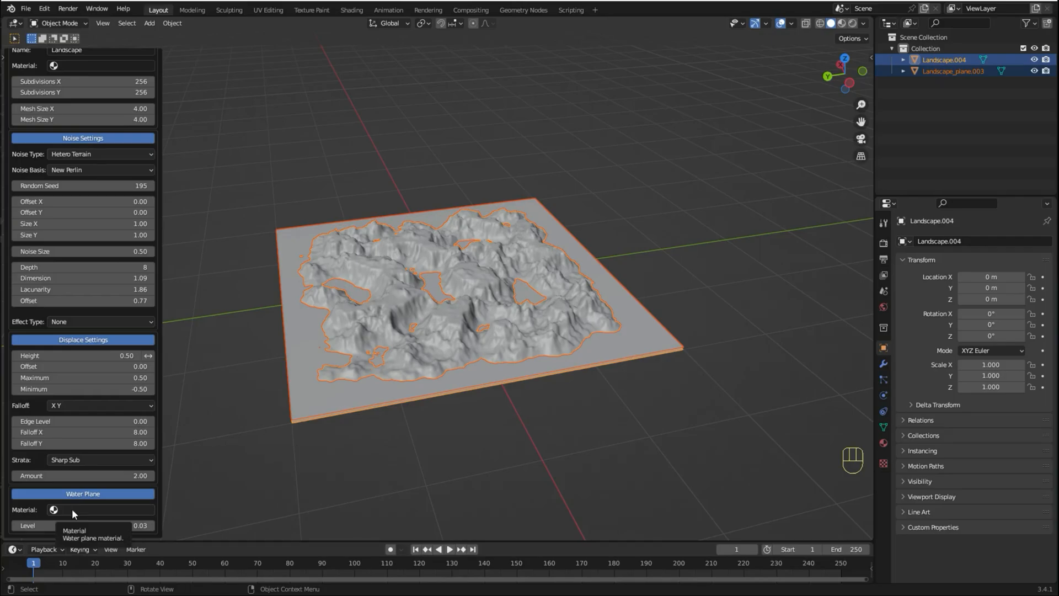
scroll(up, 3)
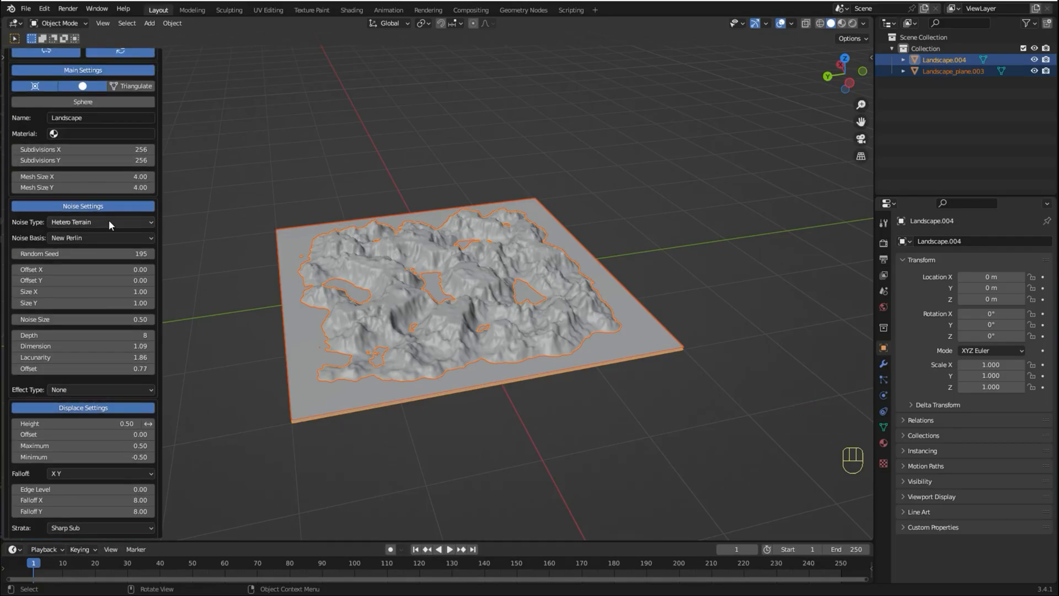
- Switch the landscape's Noise Type to Noise Rocks, removing the water plane
click(101, 222)
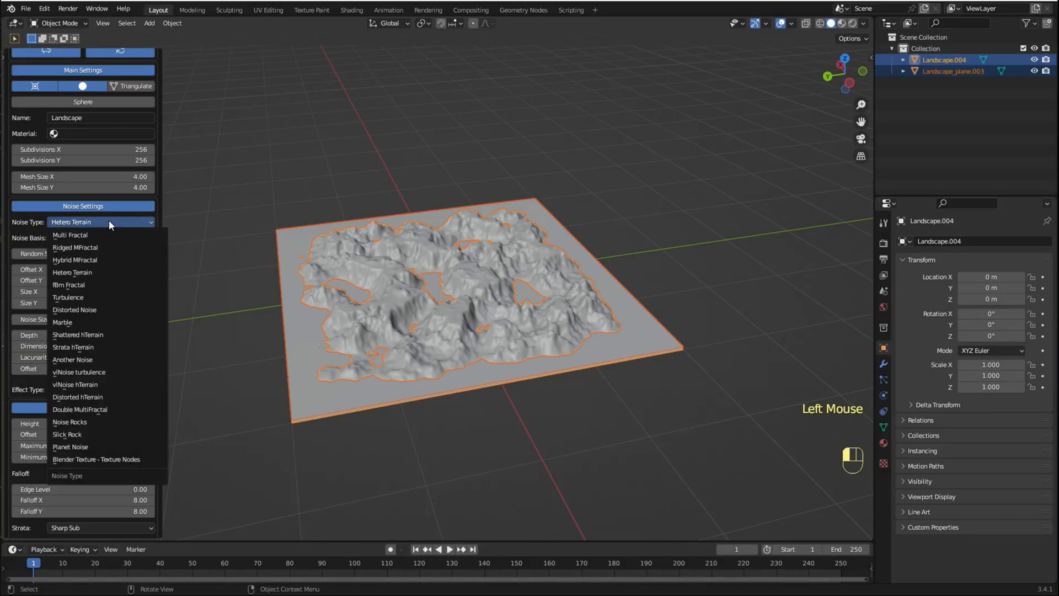
mouse_move(100, 251)
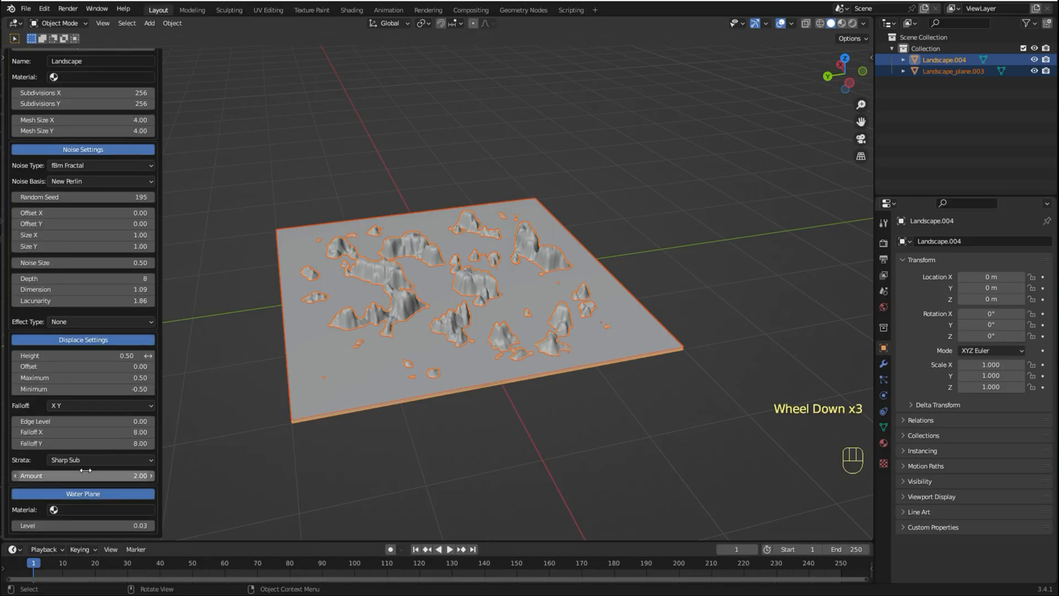
scroll(down, 3)
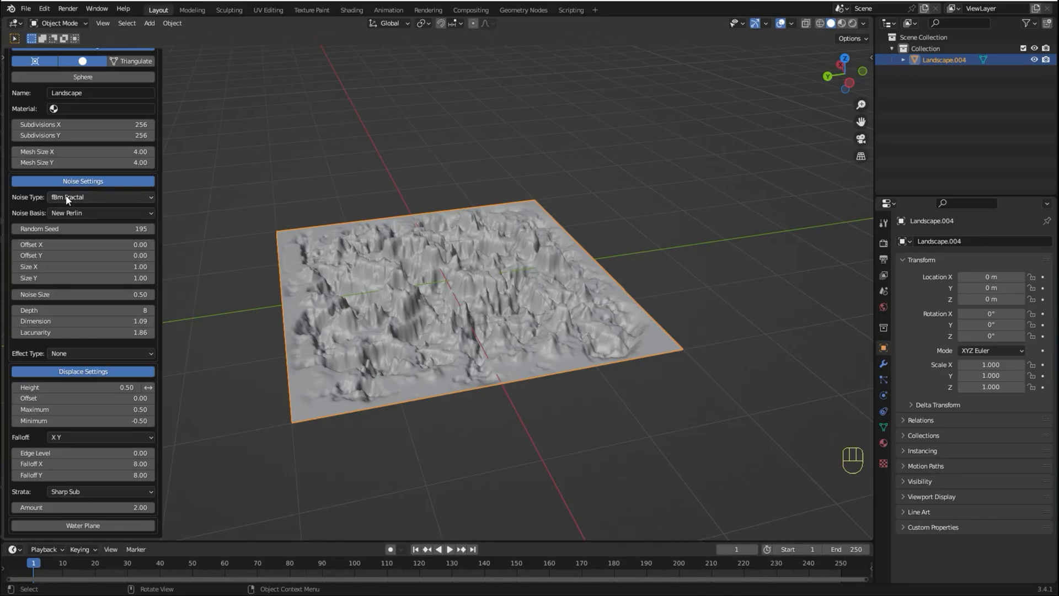
click(99, 197)
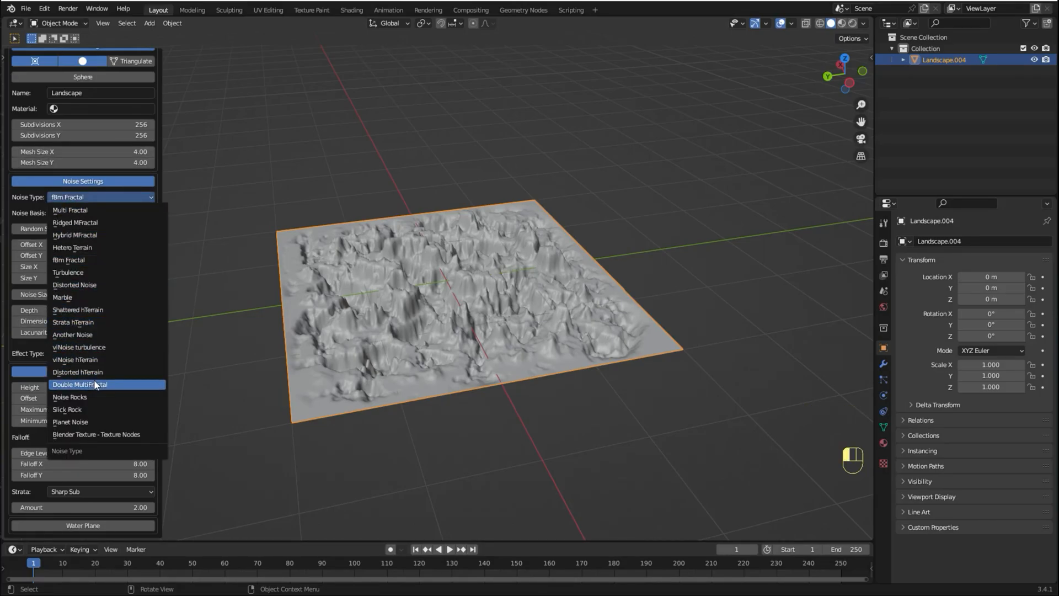
mouse_move(97, 346)
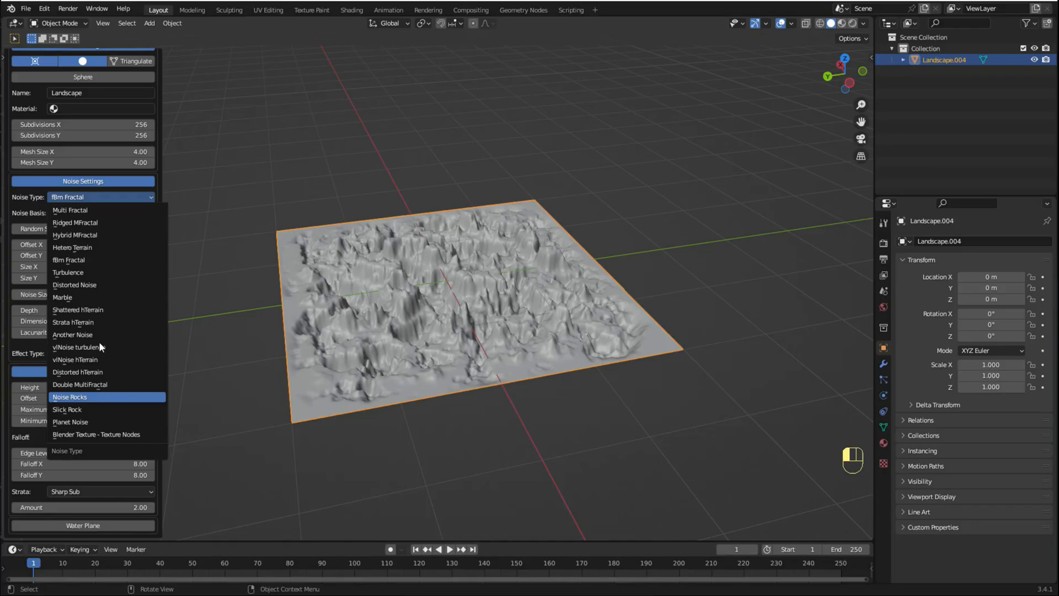
click(66, 396)
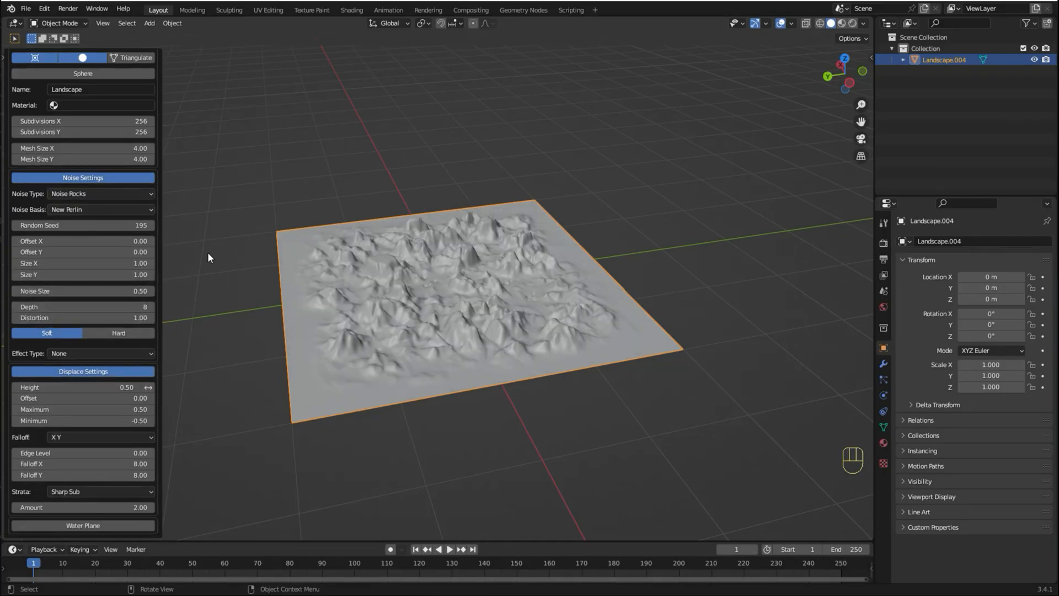
mouse_move(265, 197)
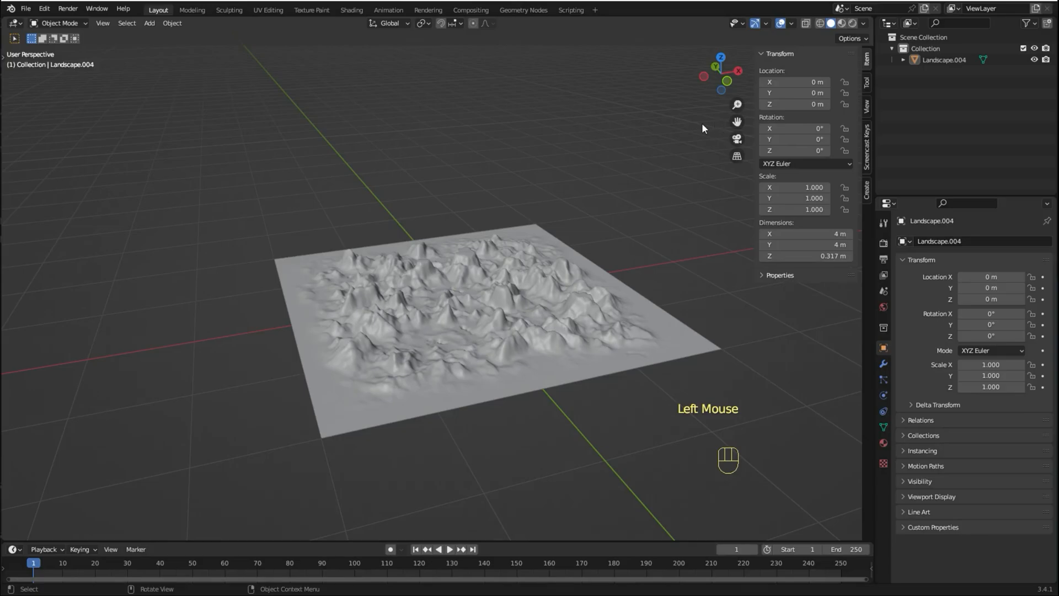
- Show the sidebar to reach the Landscape Displace height setting
key(N)
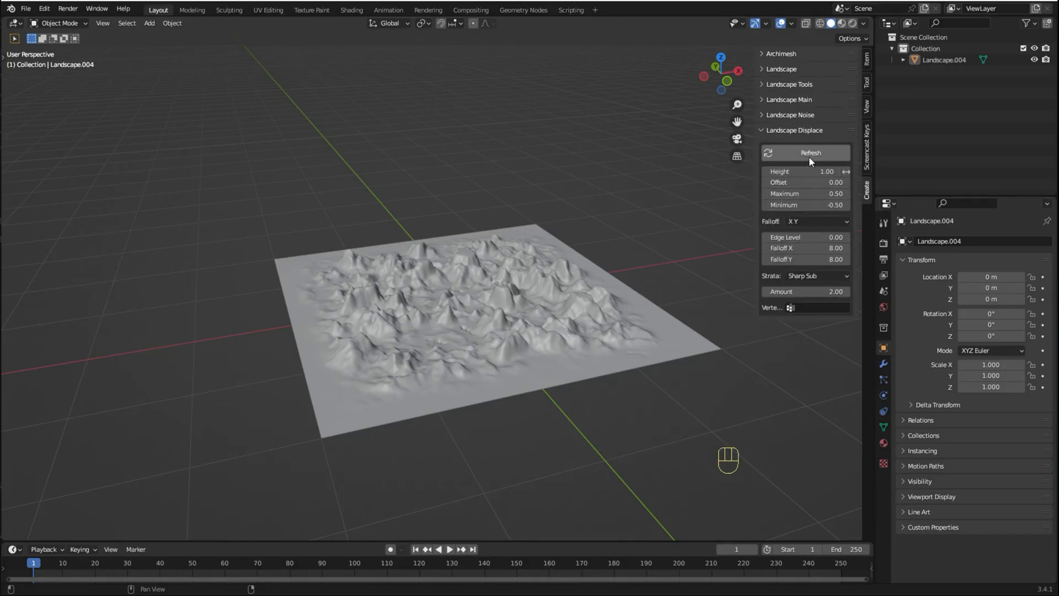
- Refresh the terrain and set its Random Seed to 200
click(810, 153)
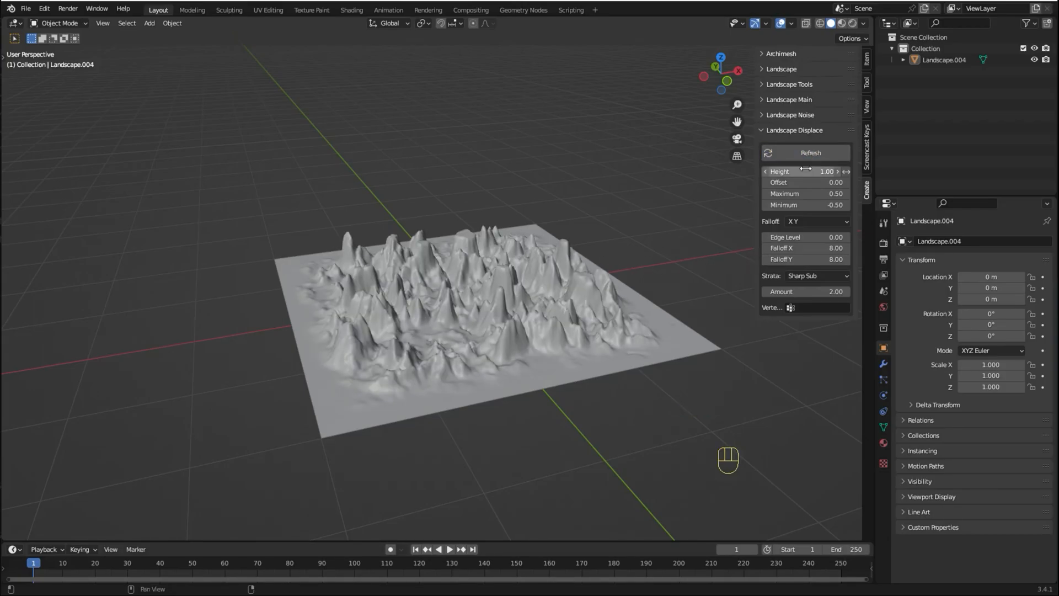
click(789, 114)
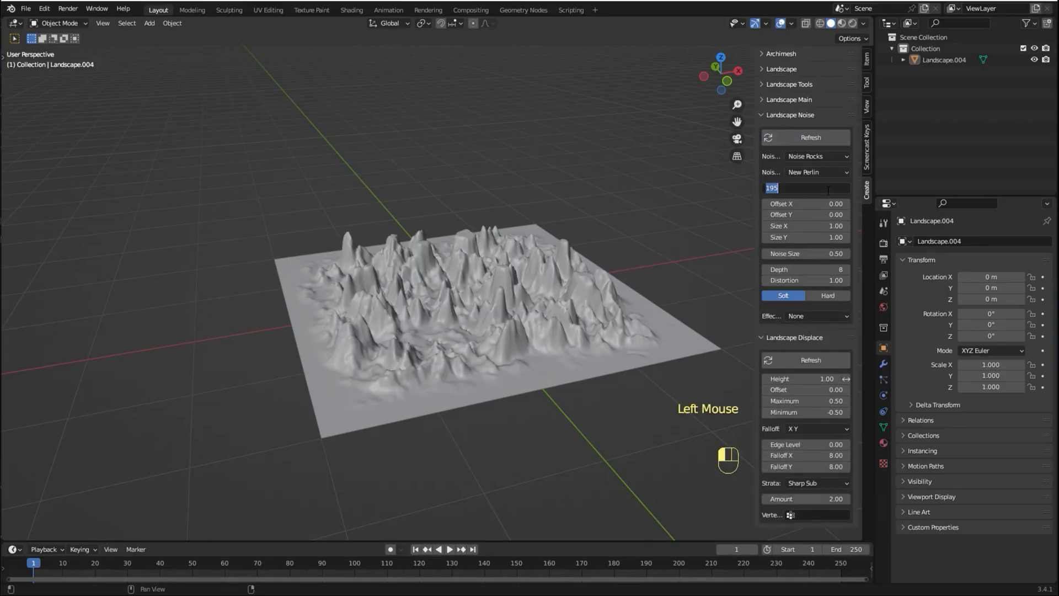
key(0)
text(200)
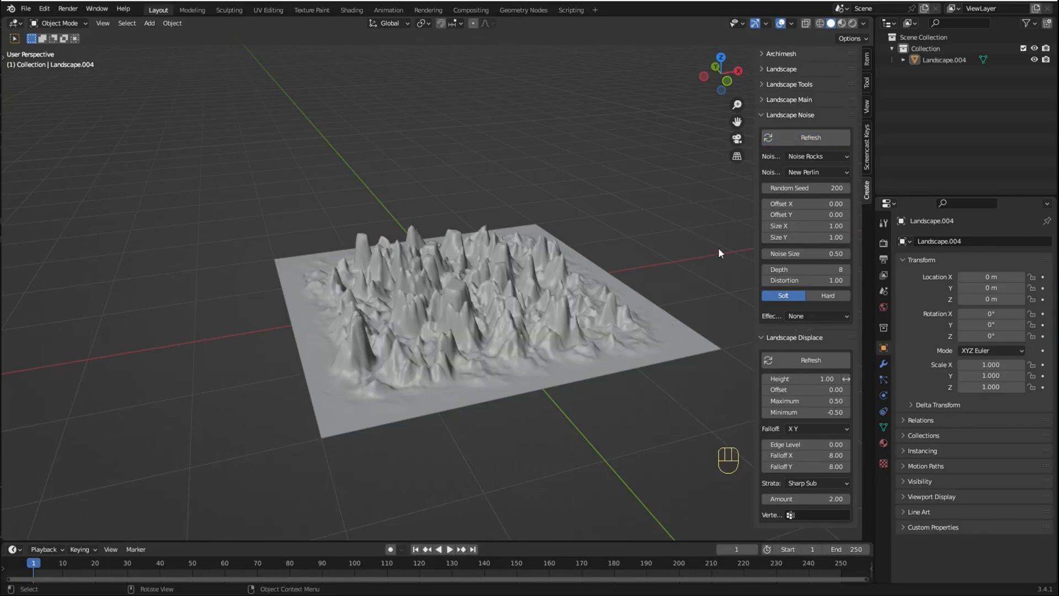
- Change Noise Type to Multi Fractal and refresh, producing plateau-like cliffs
click(816, 156)
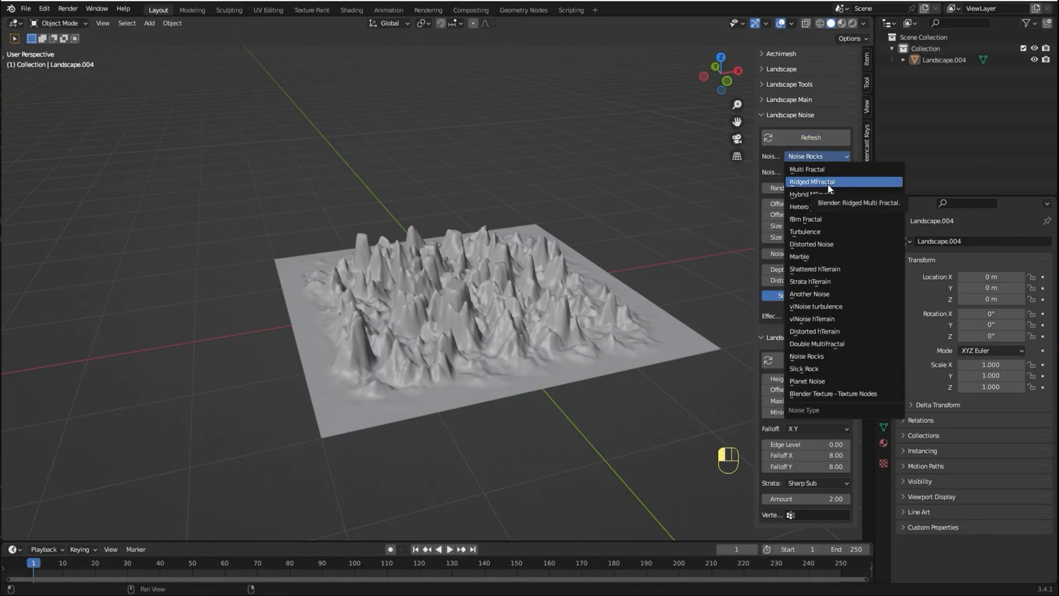
mouse_move(817, 368)
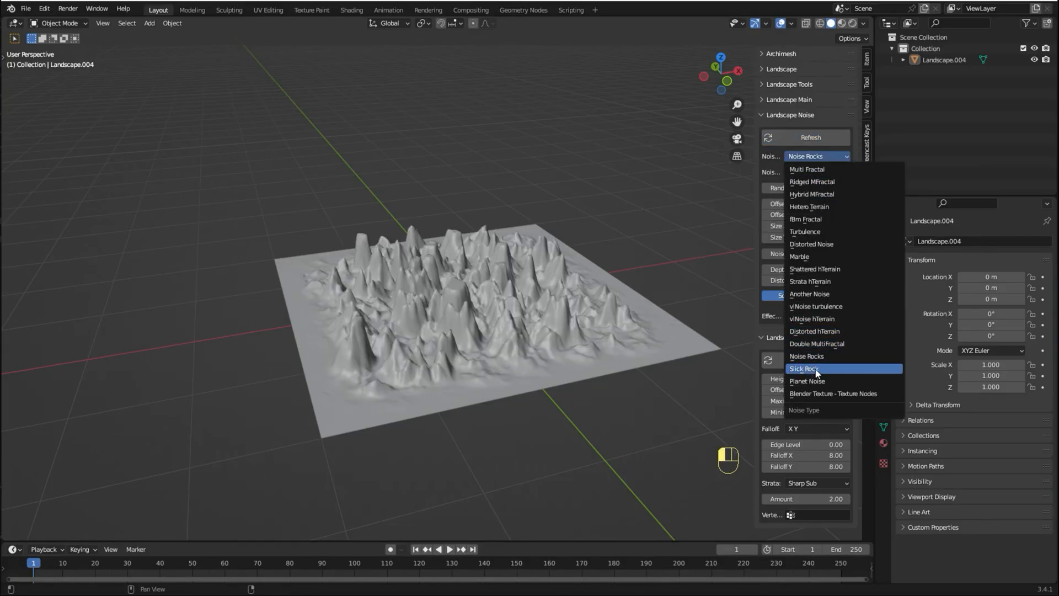
click(803, 369)
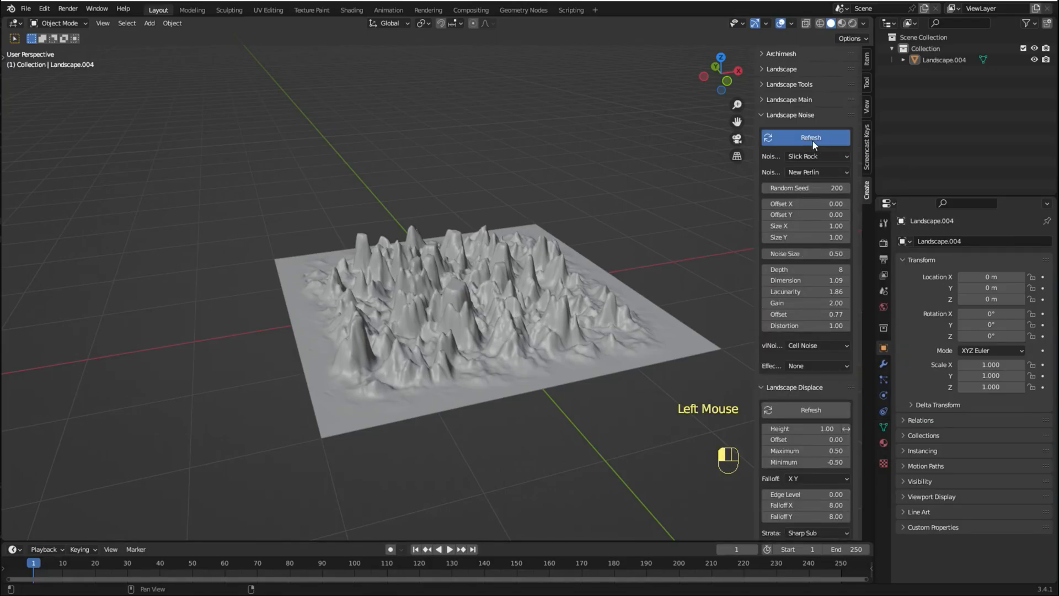
click(817, 156)
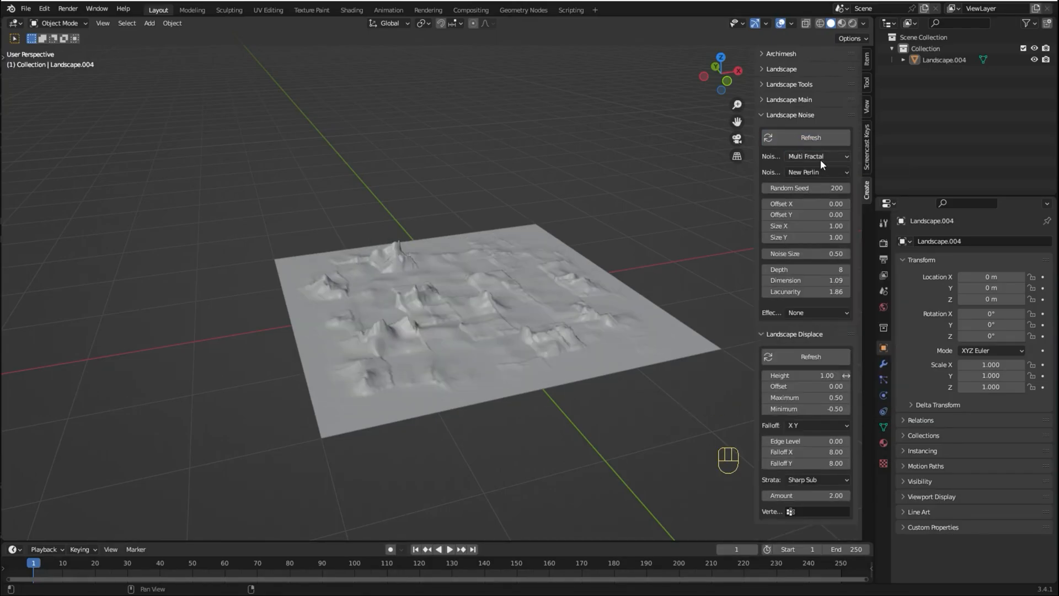
click(810, 136)
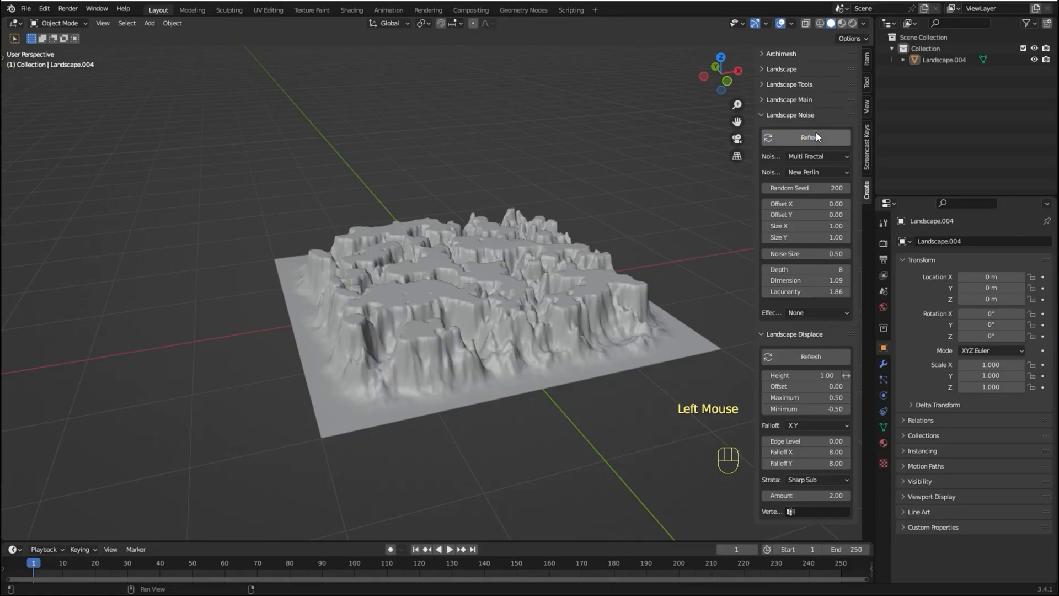